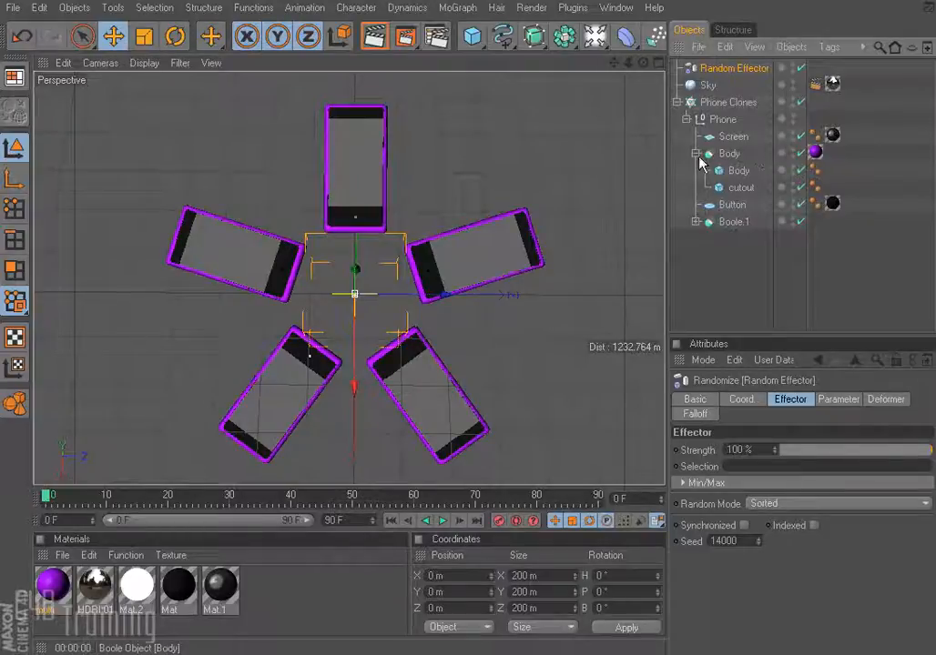
Switch to the open document whose Cloner stacks three cubes in a column
{"action": "left_click", "coordinate": [728, 102]}
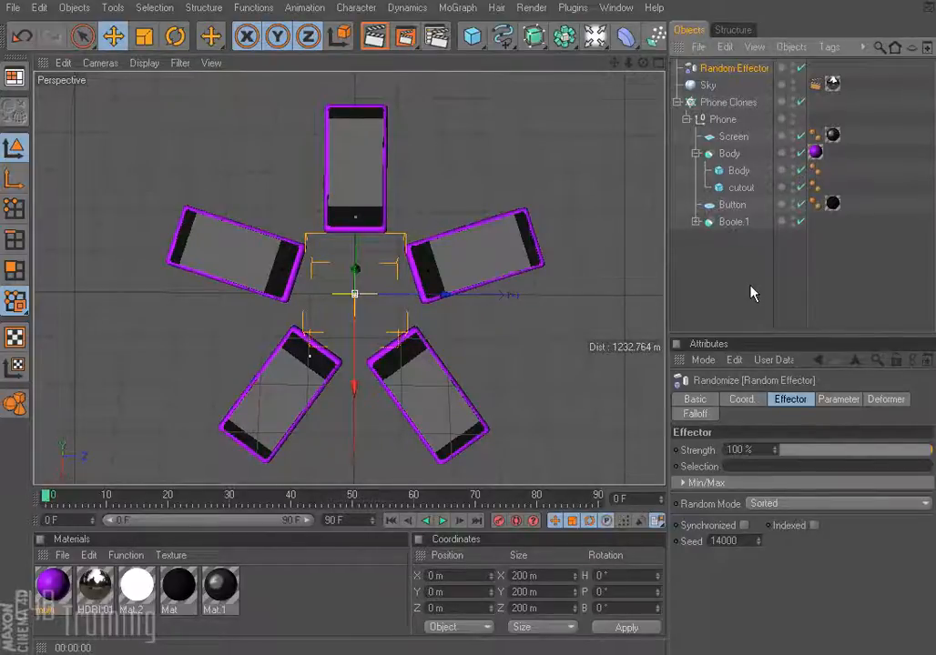
{"action": "mouse_move", "coordinate": [751, 306]}
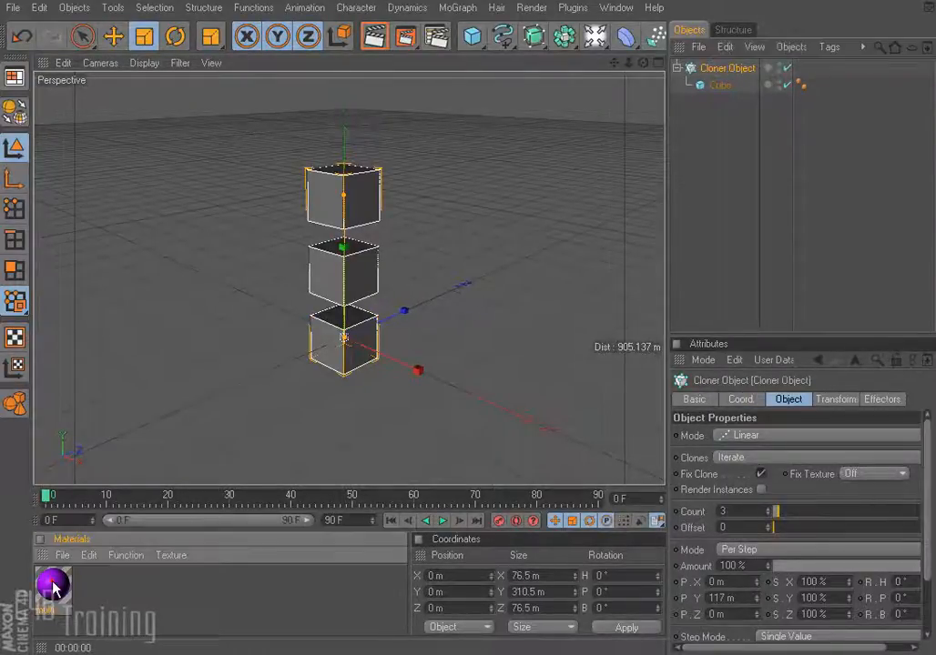
Inspect the red-blue-yellow-green multi material, render the cube cloner (all yellow), and reopen the material
{"action": "double_click", "coordinate": [52, 587]}
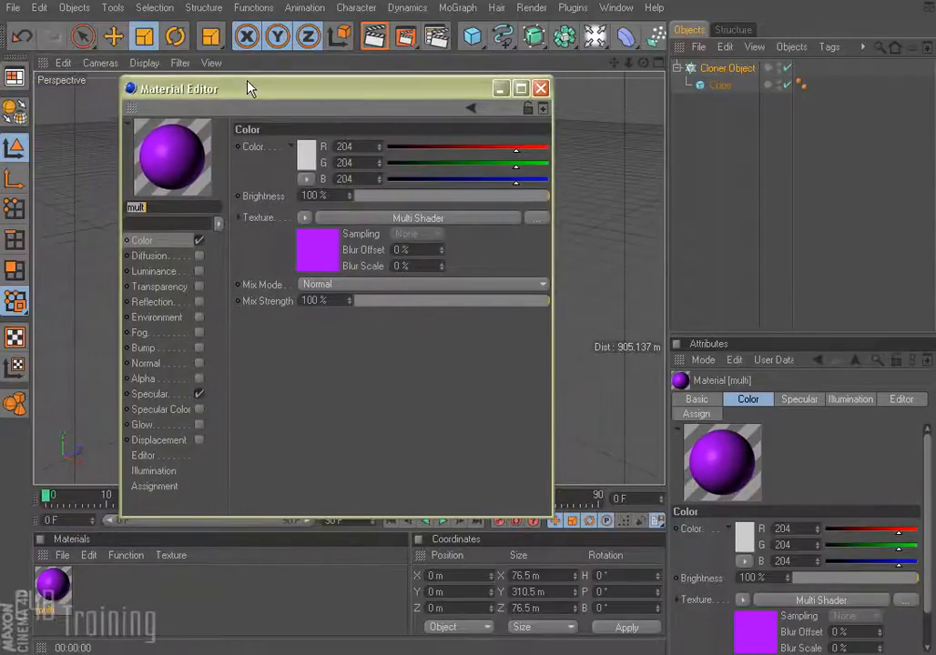
{"action": "mouse_move", "coordinate": [345, 214]}
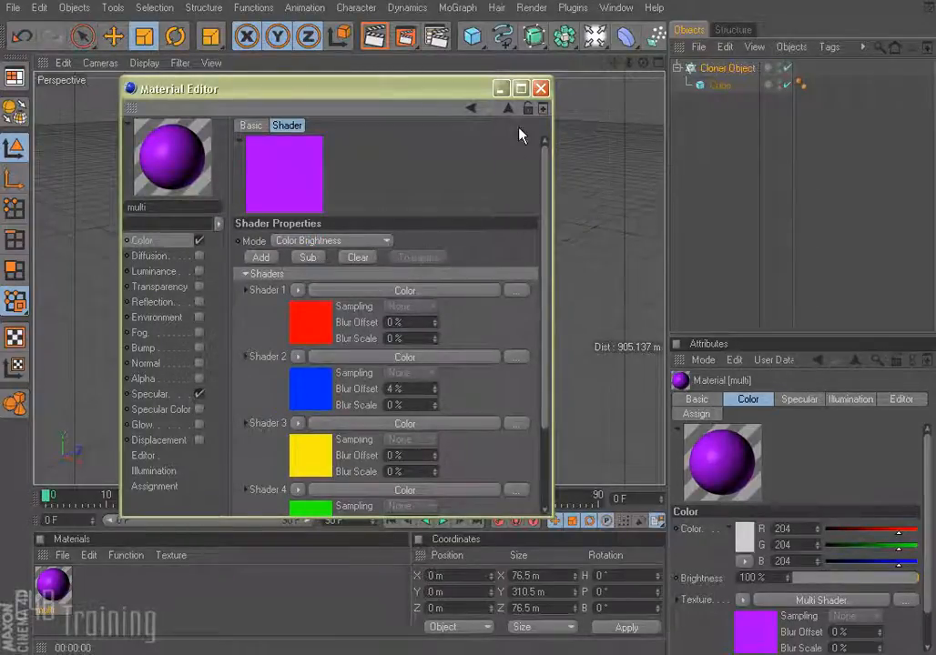
{"action": "left_click", "coordinate": [541, 89]}
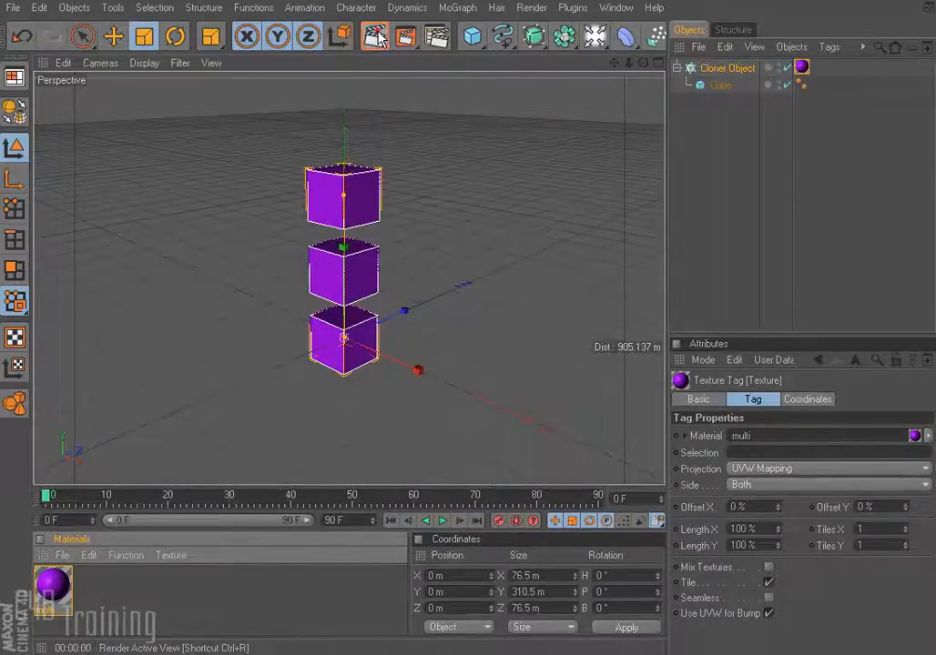
{"action": "left_click", "coordinate": [374, 36]}
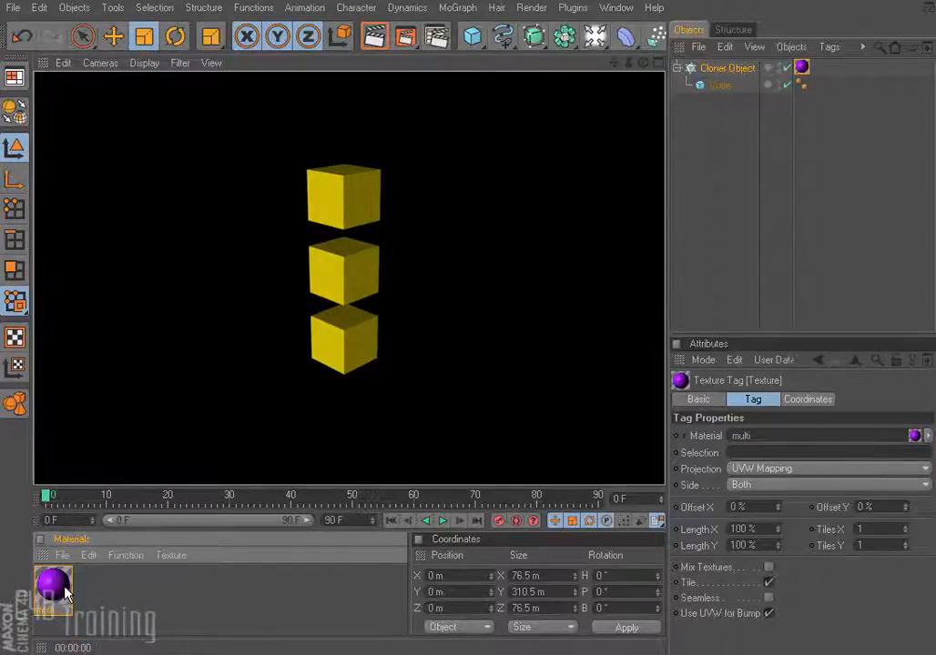
{"action": "double_click", "coordinate": [53, 590]}
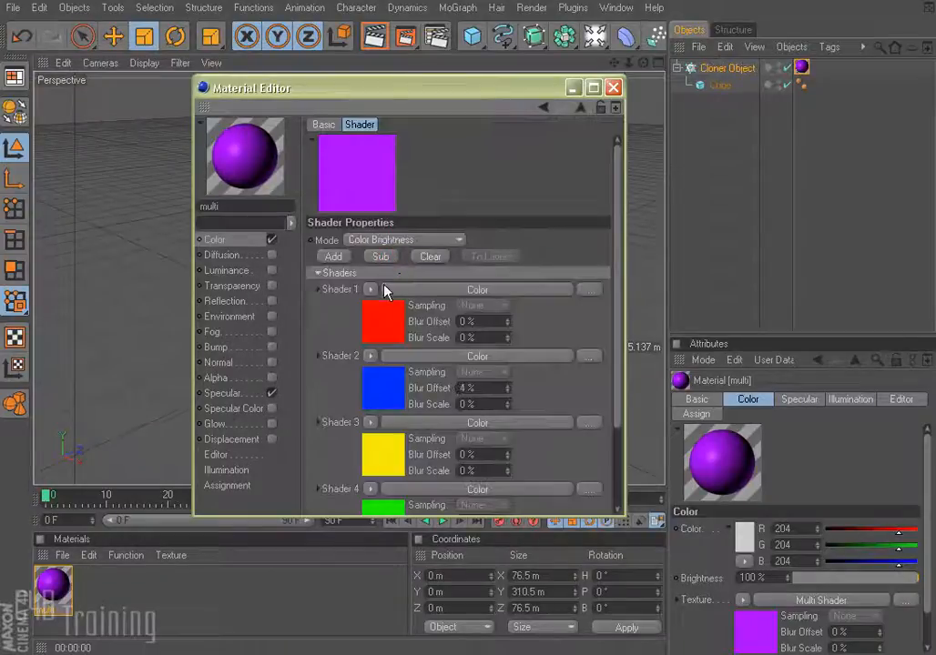
Change the Multi Shader mode from Color Brightness to Index Ratio and select the cloned Cube
{"action": "left_click", "coordinate": [404, 240]}
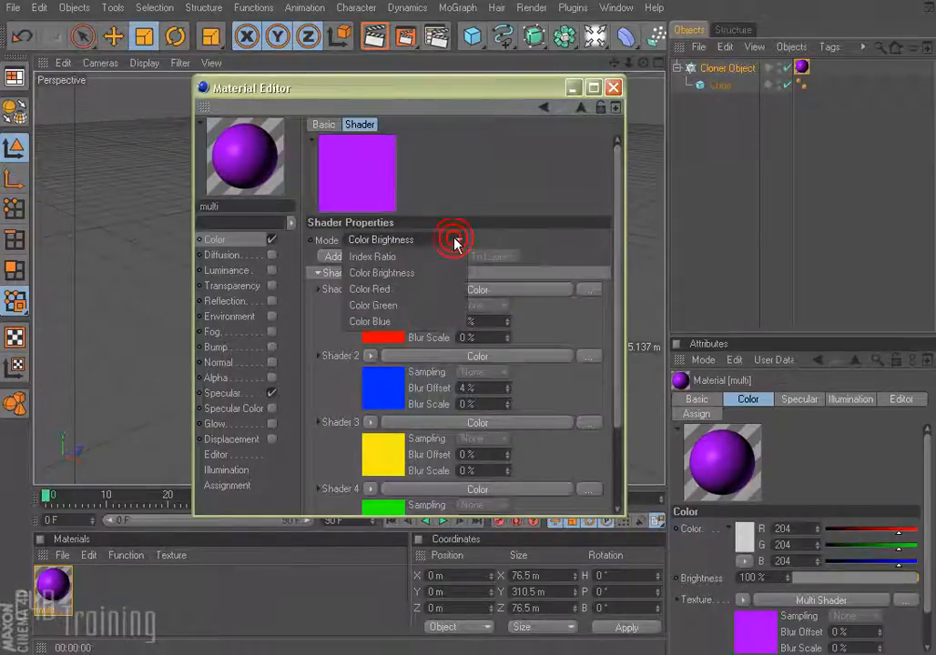
{"action": "left_click", "coordinate": [372, 256]}
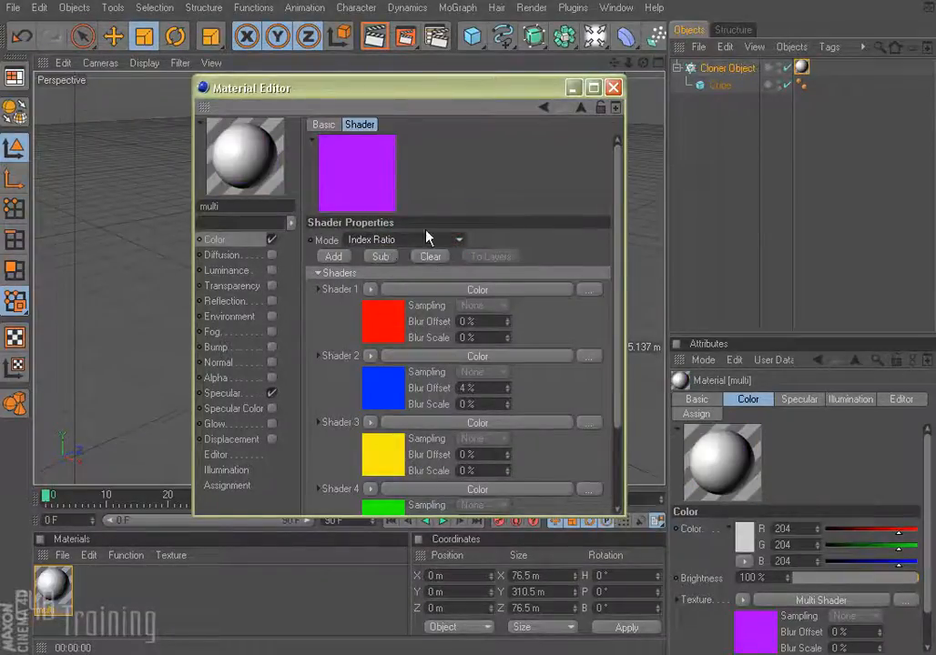
{"action": "mouse_move", "coordinate": [487, 190]}
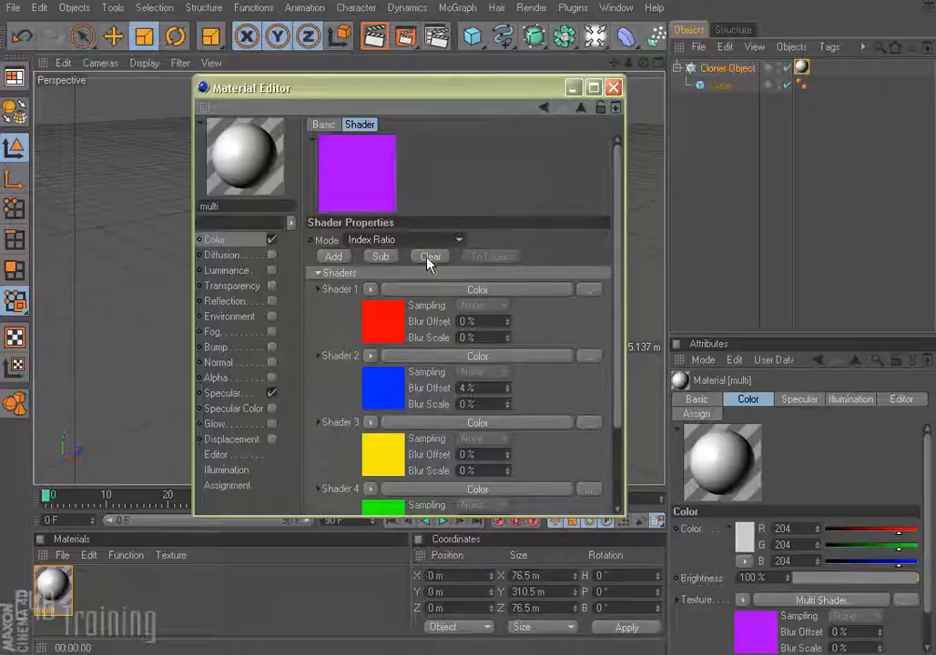
{"action": "left_click", "coordinate": [612, 87]}
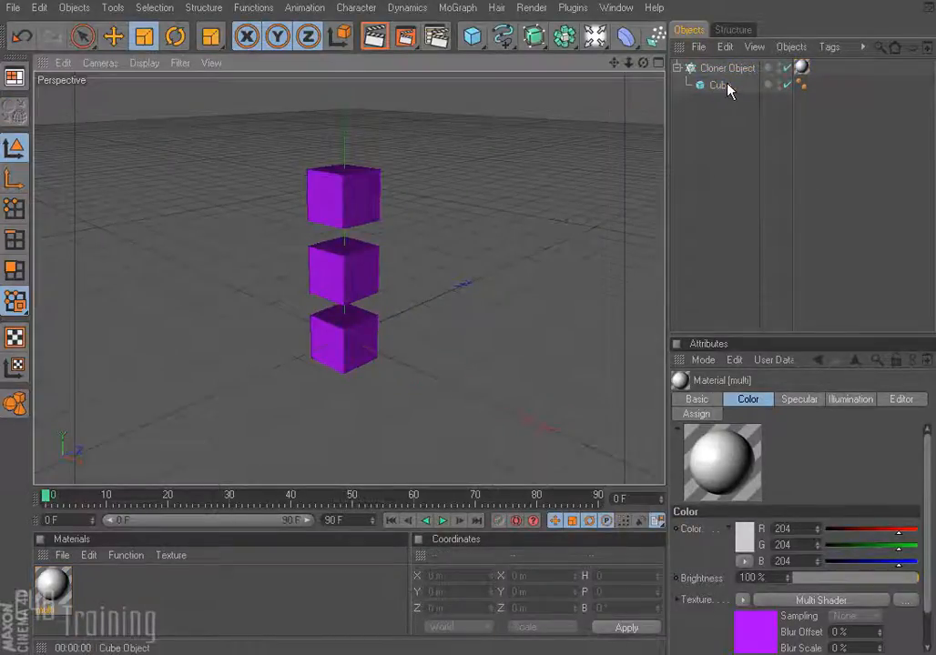
{"action": "left_click", "coordinate": [727, 68]}
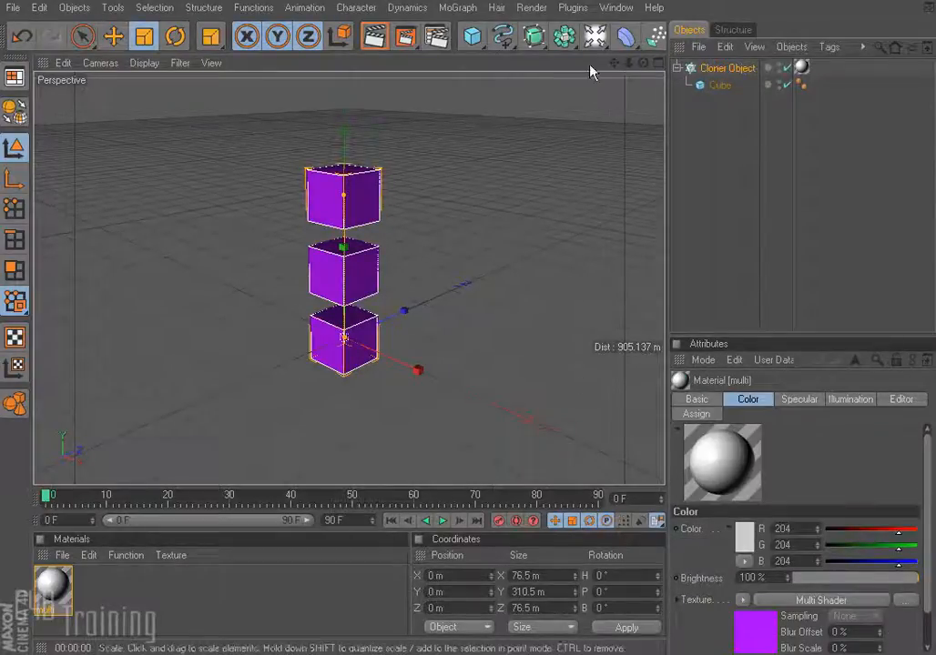
{"action": "left_click", "coordinate": [616, 7]}
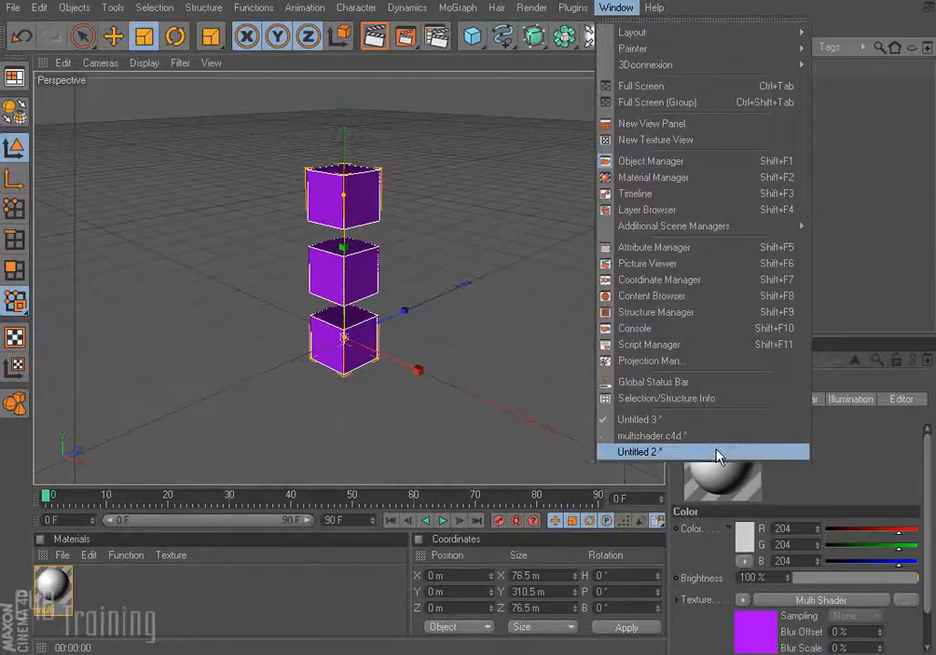
Go to Untitled 2, select its Cube and Null Object, and open the multi material
{"action": "left_click", "coordinate": [640, 451]}
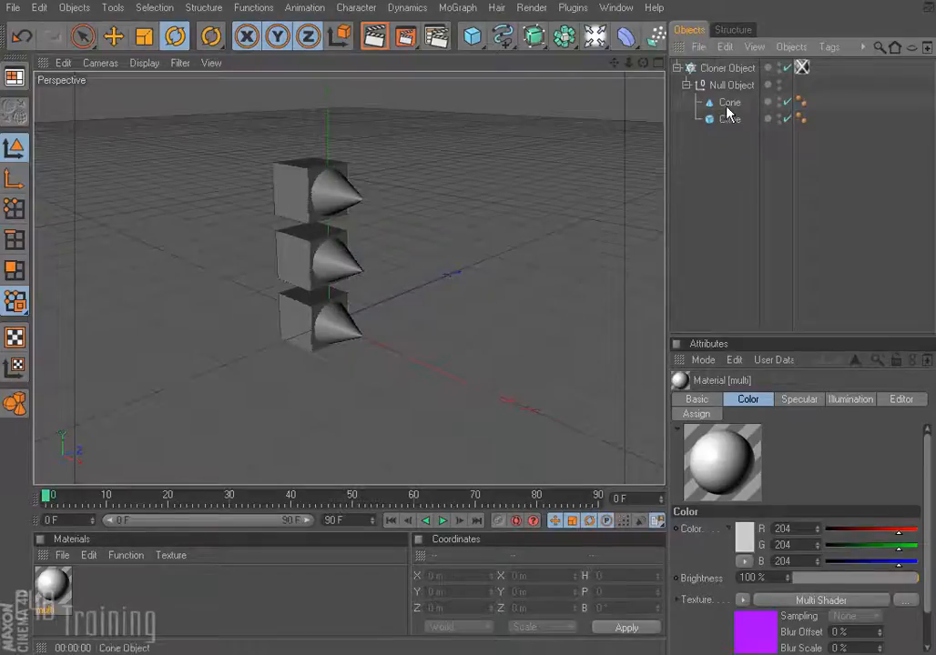
{"action": "left_click", "coordinate": [729, 120]}
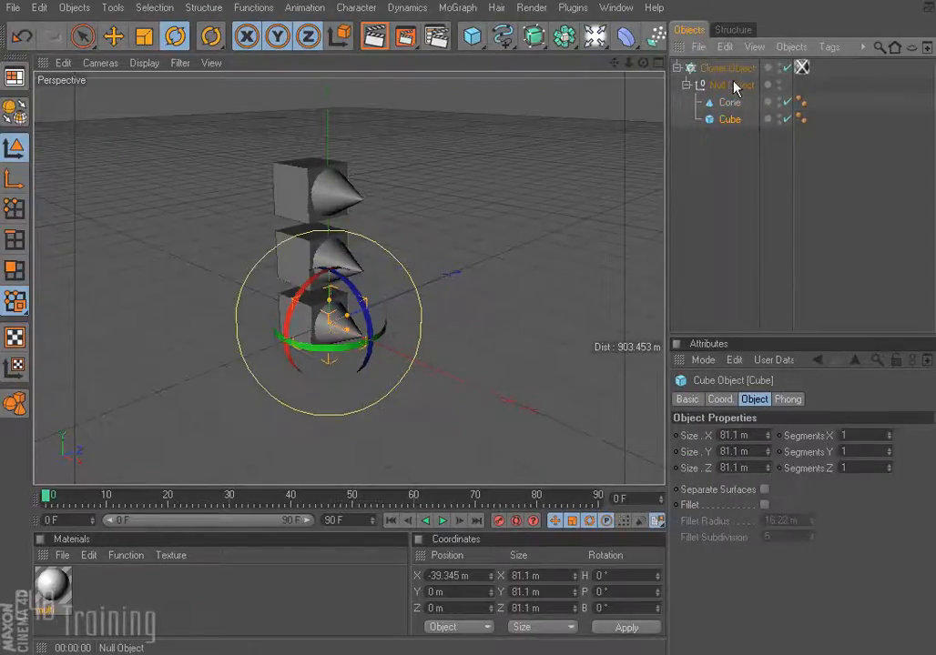
{"action": "left_click", "coordinate": [731, 85]}
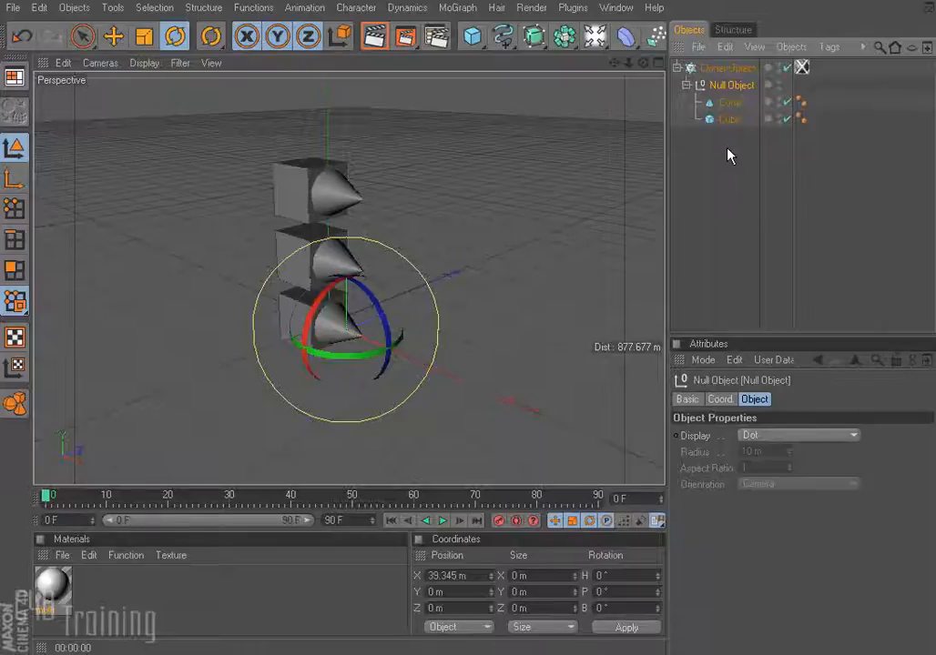
{"action": "double_click", "coordinate": [52, 587]}
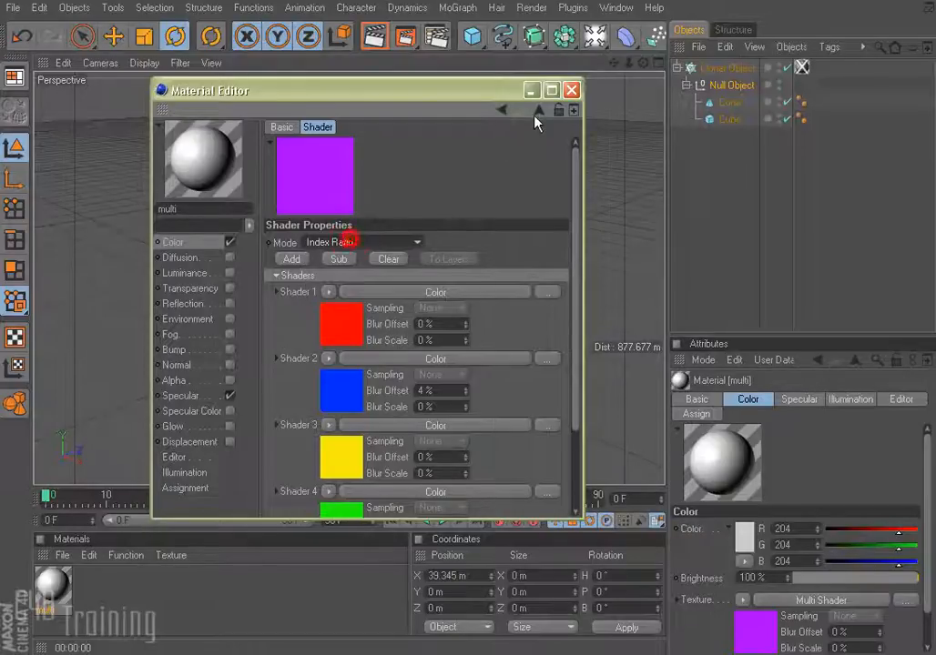
Render the cone-and-cube cloner with the multi material, which still shows purple
{"action": "left_click", "coordinate": [572, 89]}
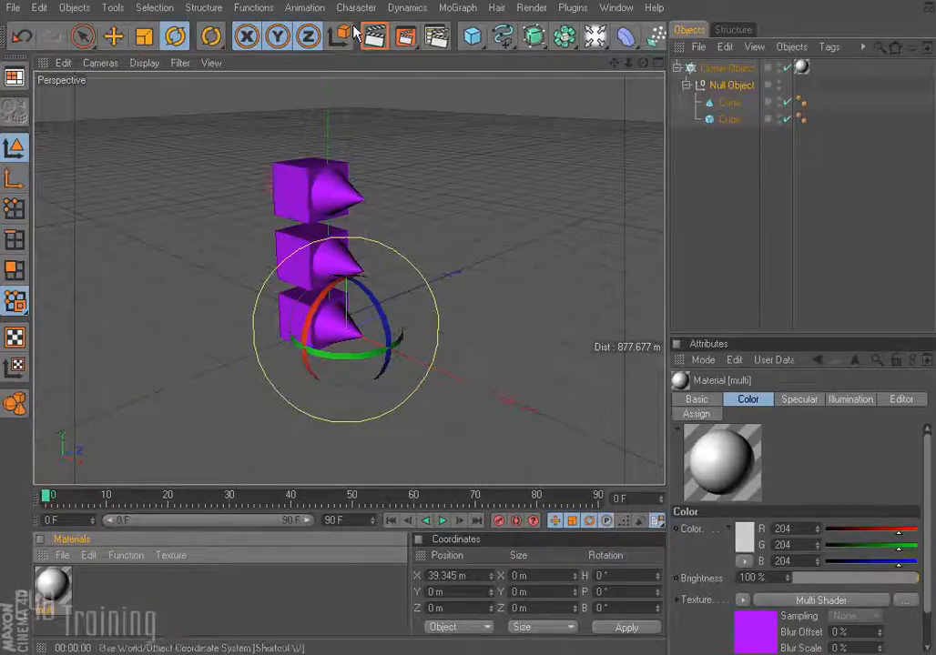
{"action": "left_click", "coordinate": [374, 35]}
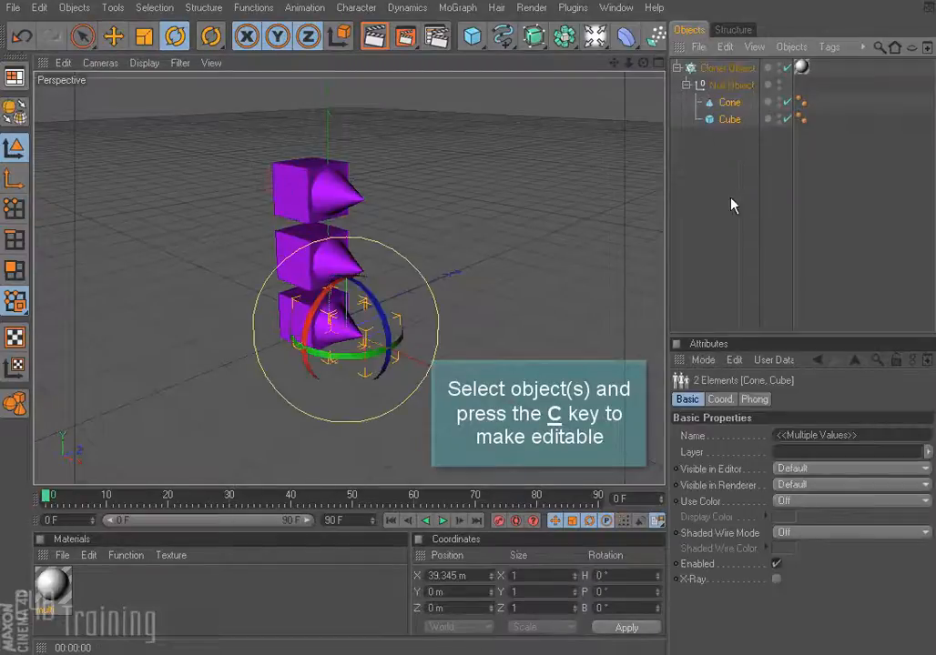
Make the Cone and Cube editable with C, then return to the phone ring scene
{"action": "key", "text": "c"}
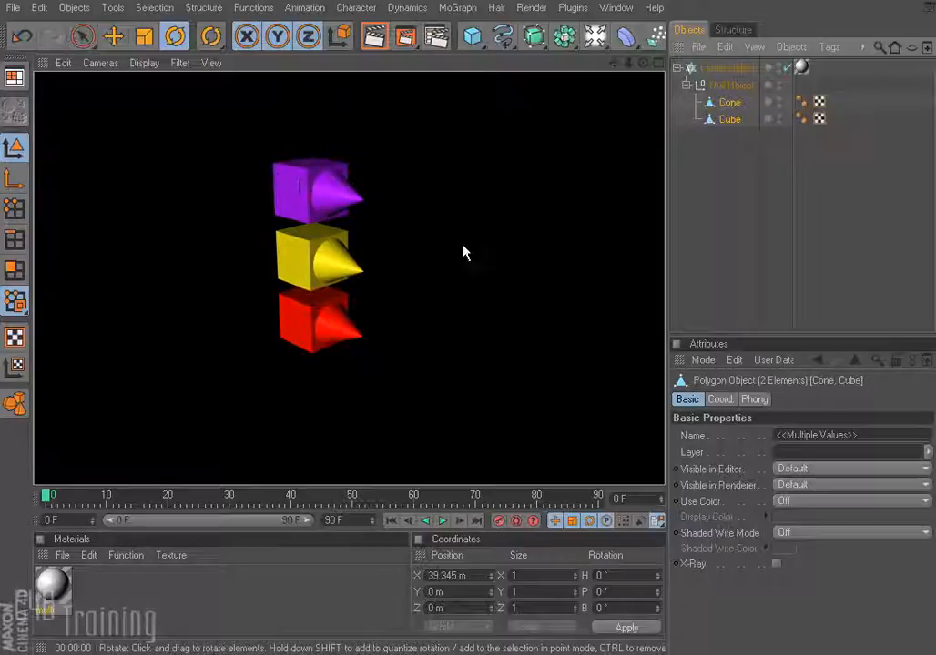
{"action": "left_click", "coordinate": [616, 7]}
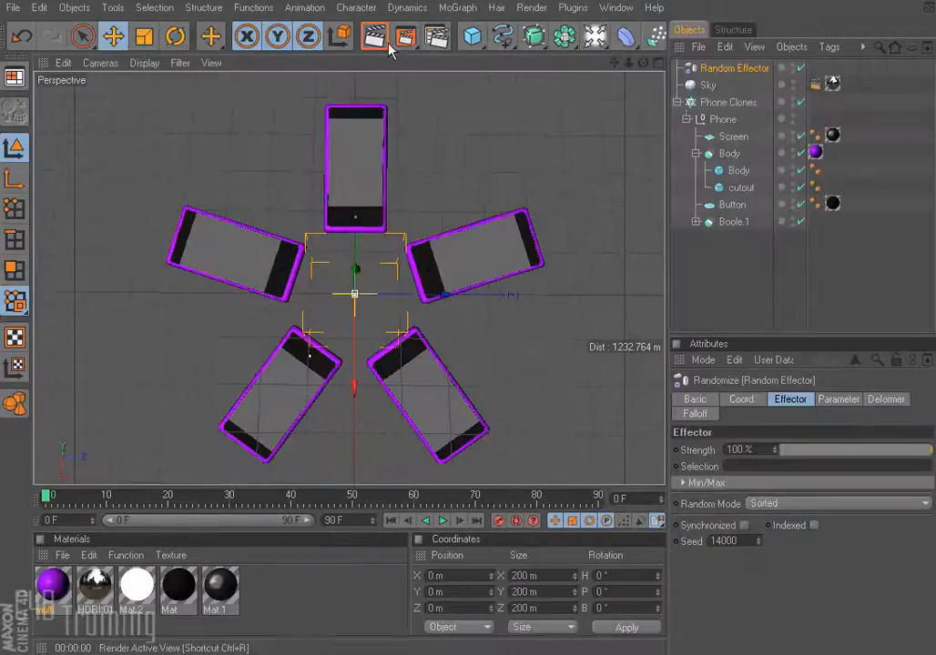
Render the five-phone star so each phone shows a different colour
{"action": "left_click", "coordinate": [373, 36]}
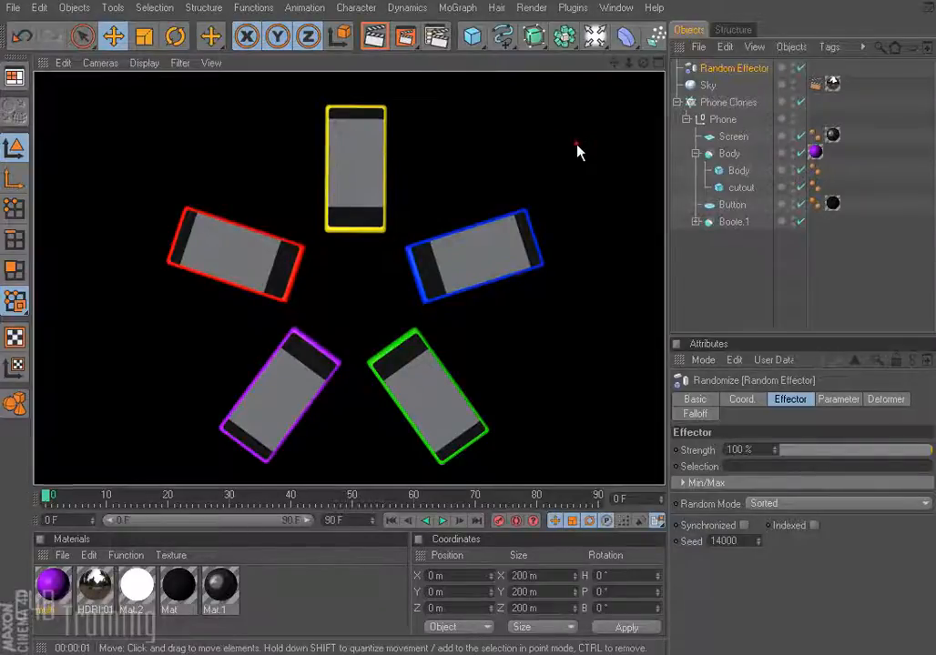
{"action": "left_click", "coordinate": [733, 68]}
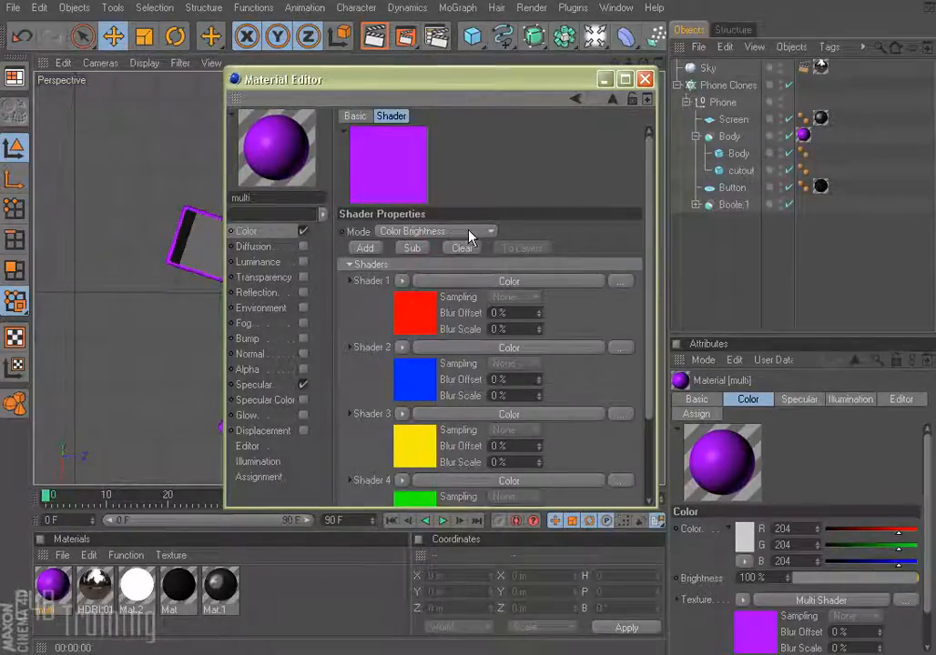
{"action": "mouse_move", "coordinate": [492, 237]}
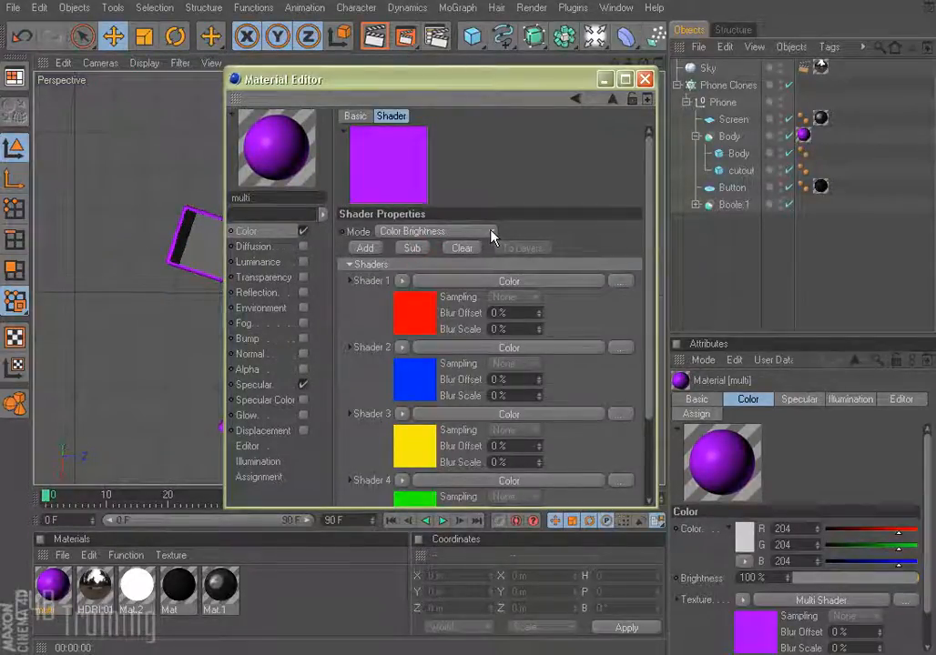
Switch the phone scene's Multi Shader mode to Index Ratio and close the editor
{"action": "left_click", "coordinate": [489, 230]}
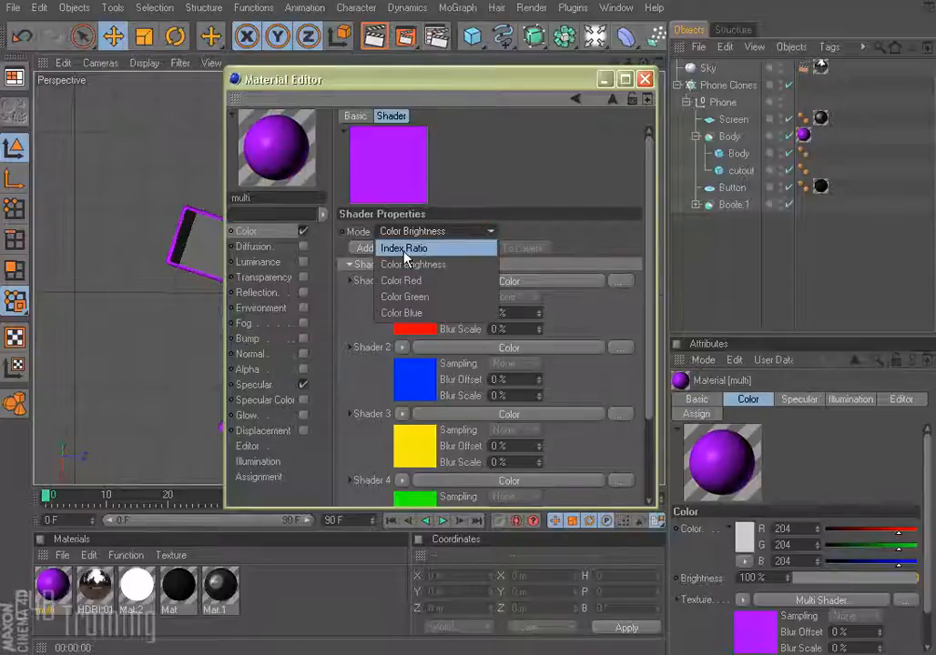
{"action": "left_click", "coordinate": [403, 248]}
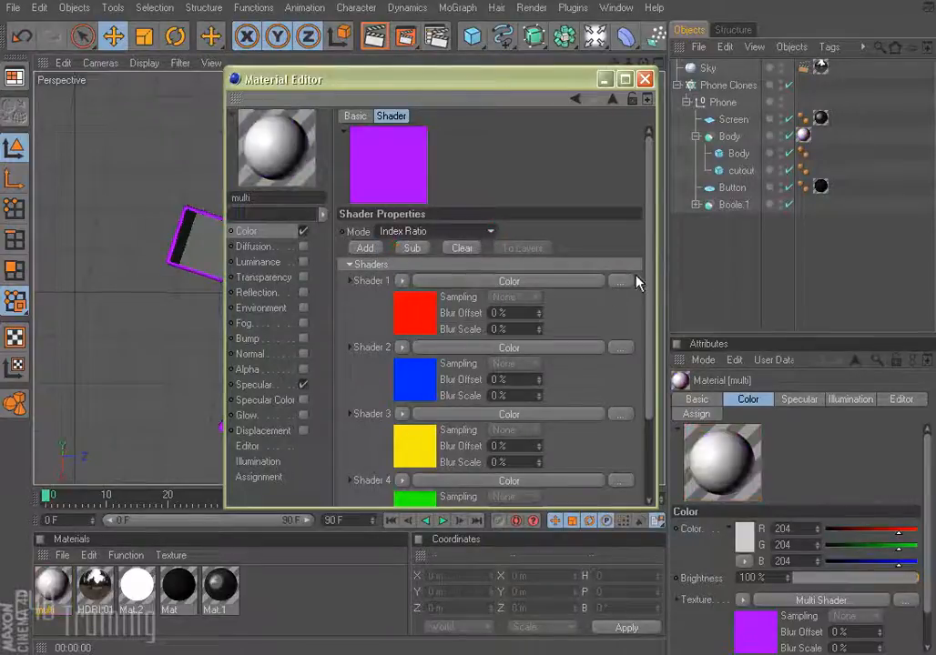
{"action": "left_click", "coordinate": [644, 78]}
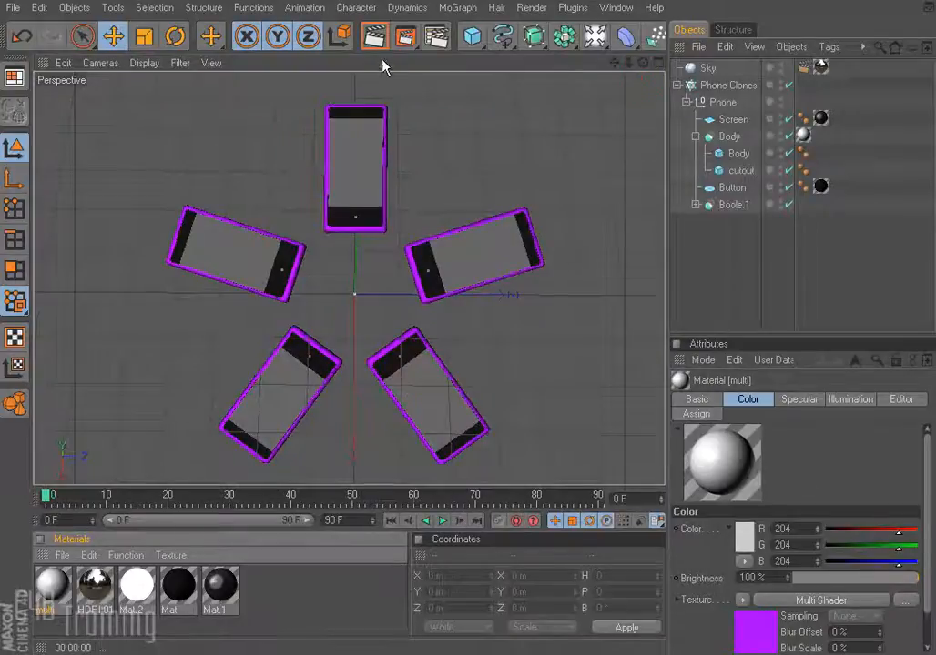
Render the phones, which all come out grey, then select the Body Boole
{"action": "left_click", "coordinate": [374, 35]}
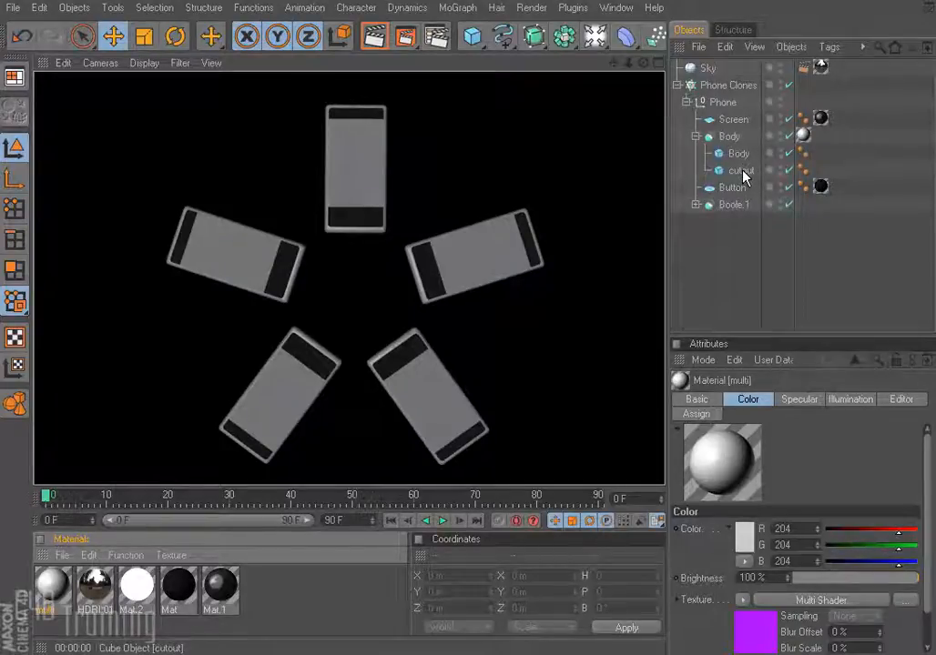
{"action": "left_click", "coordinate": [729, 136]}
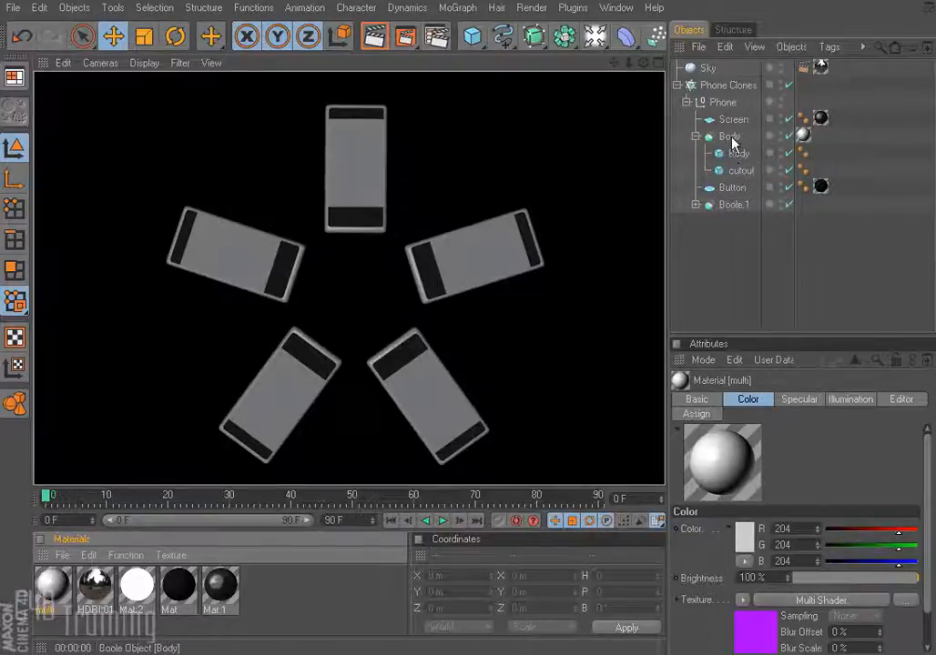
{"action": "left_click", "coordinate": [729, 136]}
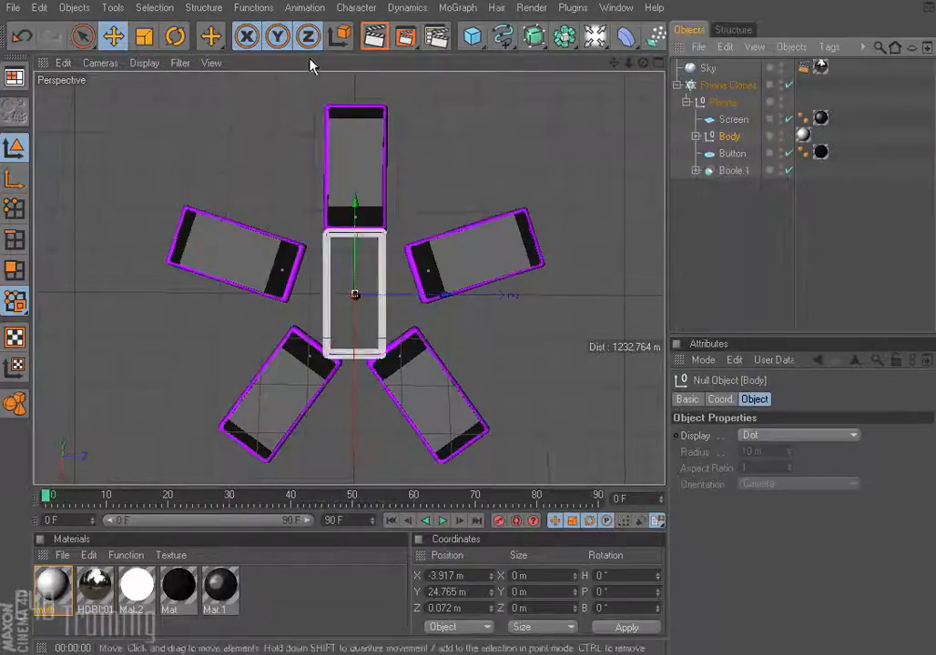
Render to confirm red, blue, yellow, green and purple phones, then reselect Body
{"action": "left_click", "coordinate": [373, 36]}
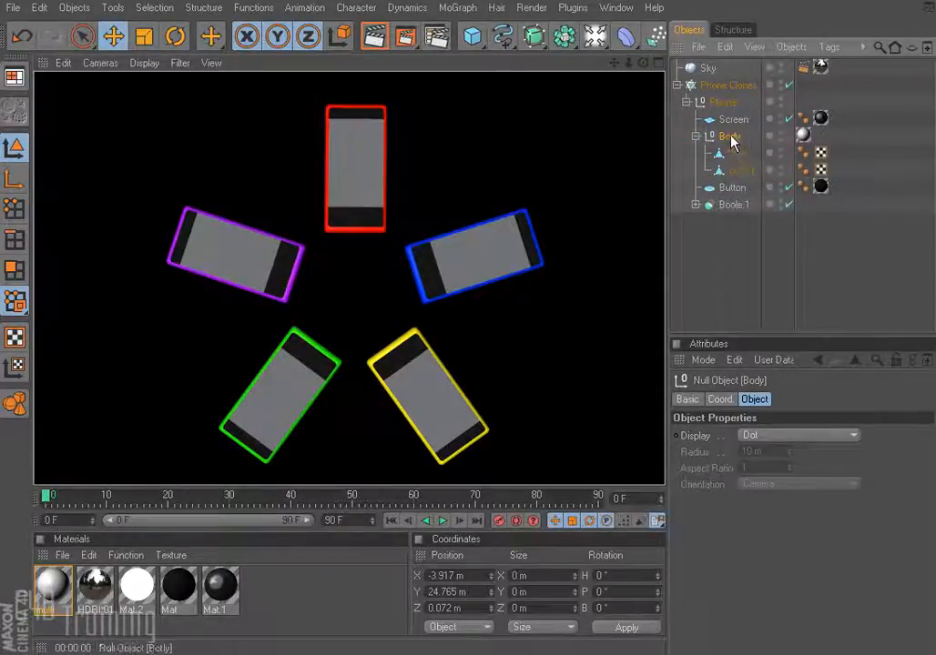
{"action": "left_click", "coordinate": [729, 137]}
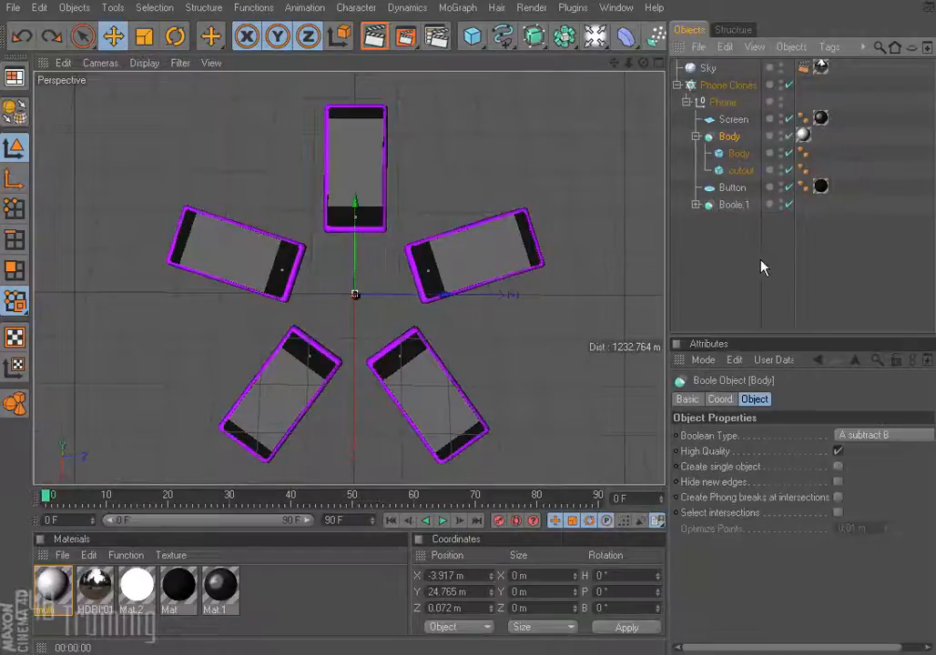
Duplicate the Body boole and rename the copy Body.backup, hidden above the original
{"action": "left_click", "coordinate": [729, 136]}
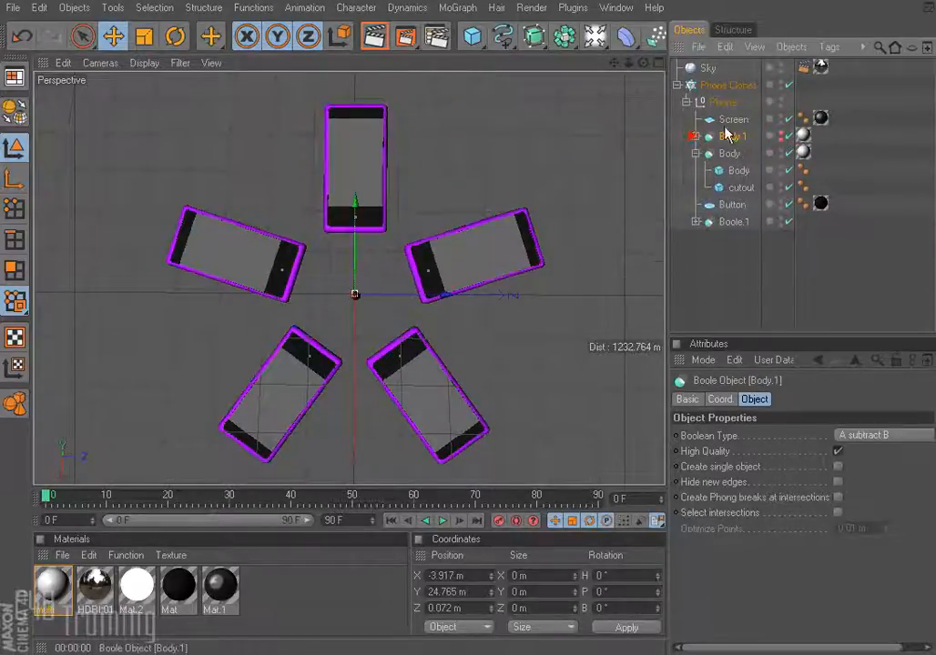
{"action": "double_click", "coordinate": [733, 136]}
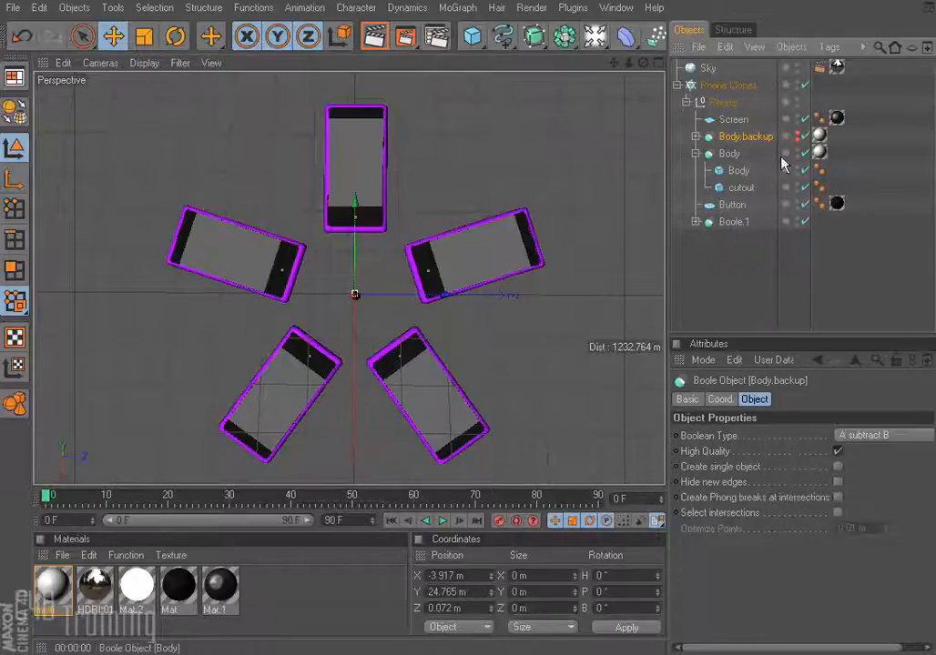
Make the original Body editable and render five differently coloured phones
{"action": "left_click", "coordinate": [728, 153]}
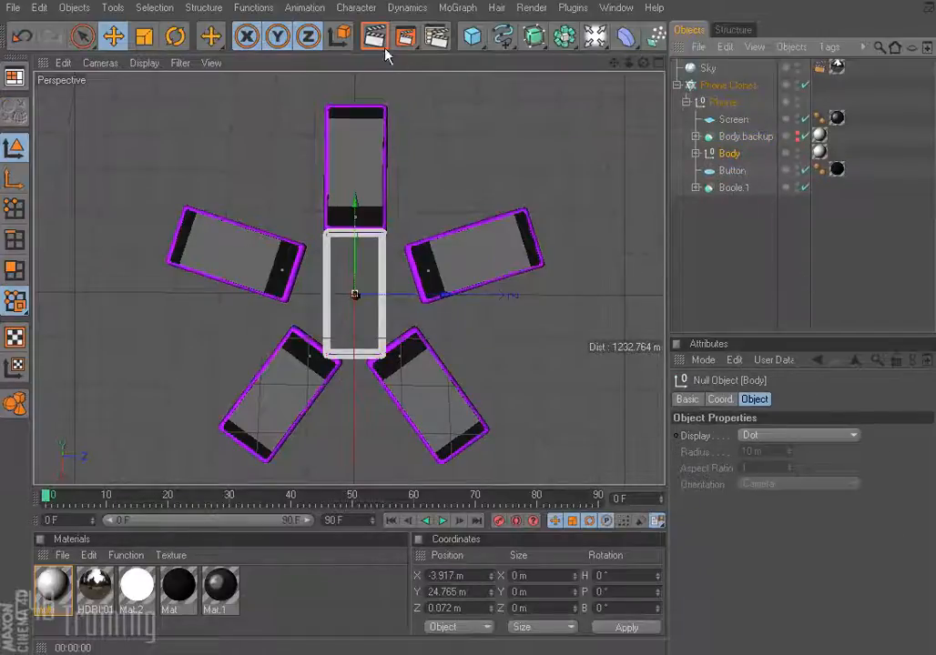
{"action": "left_click", "coordinate": [374, 36]}
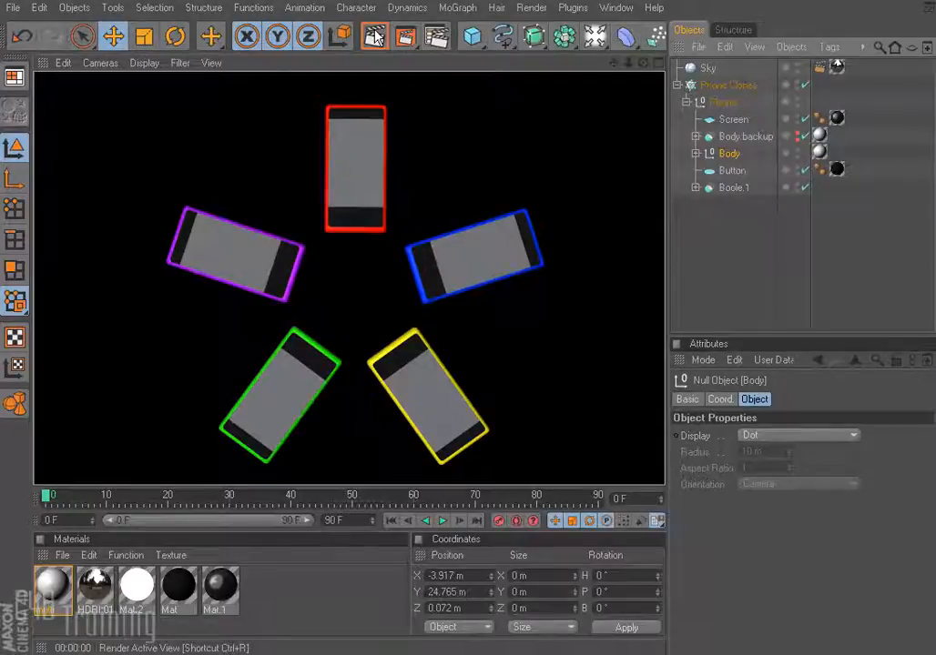